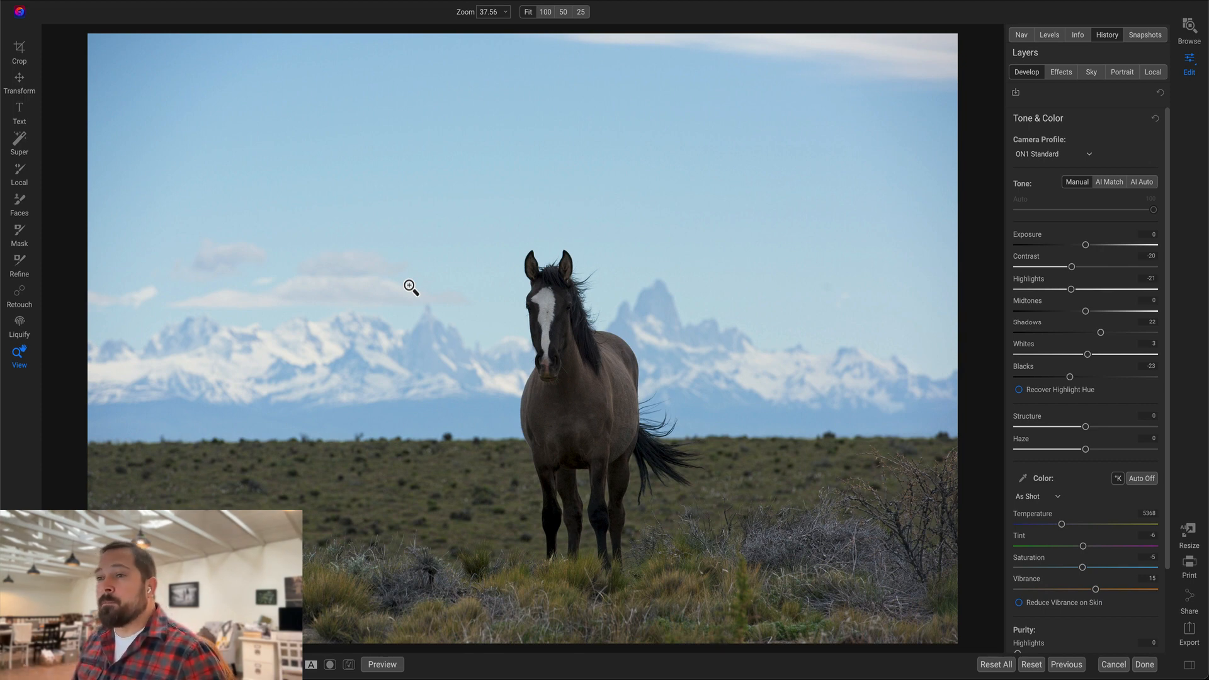
Activate the Retouch brush on the horse-and-mountains photo.
{"action": "left_click", "coordinate": [18, 295]}
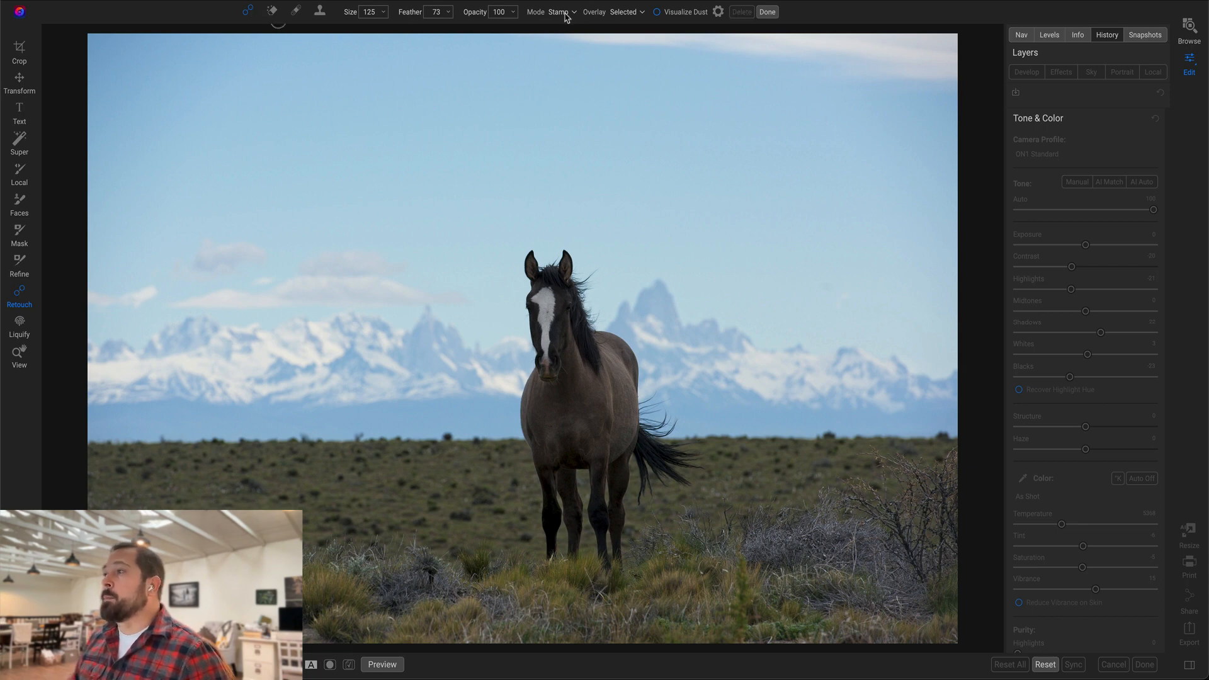
Switch the Retouch brush mode to Copy.
{"action": "left_click", "coordinate": [559, 12]}
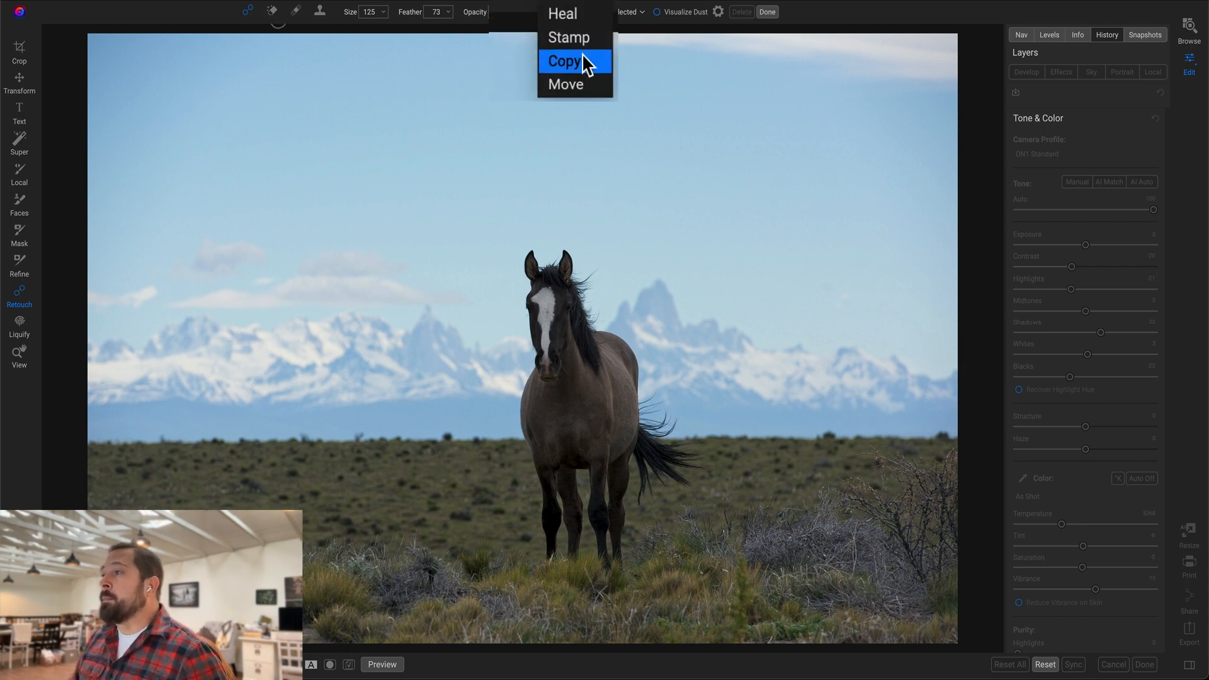
{"action": "left_click", "coordinate": [564, 61]}
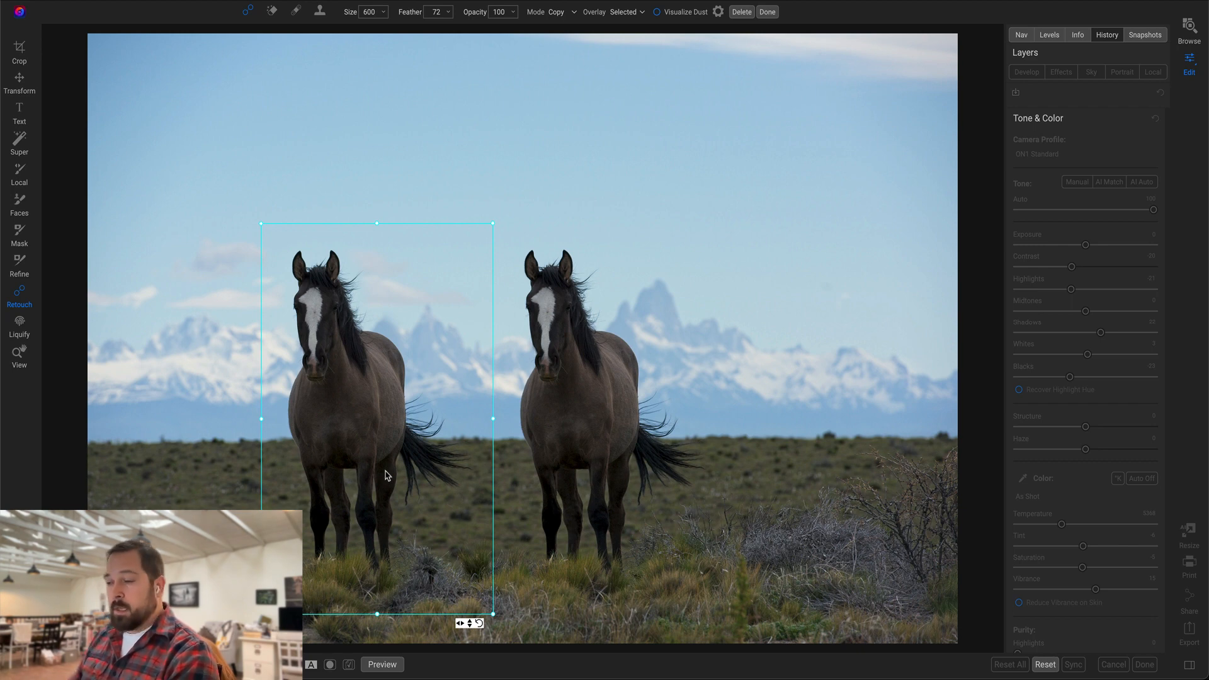
{"action": "mouse_move", "coordinate": [468, 646]}
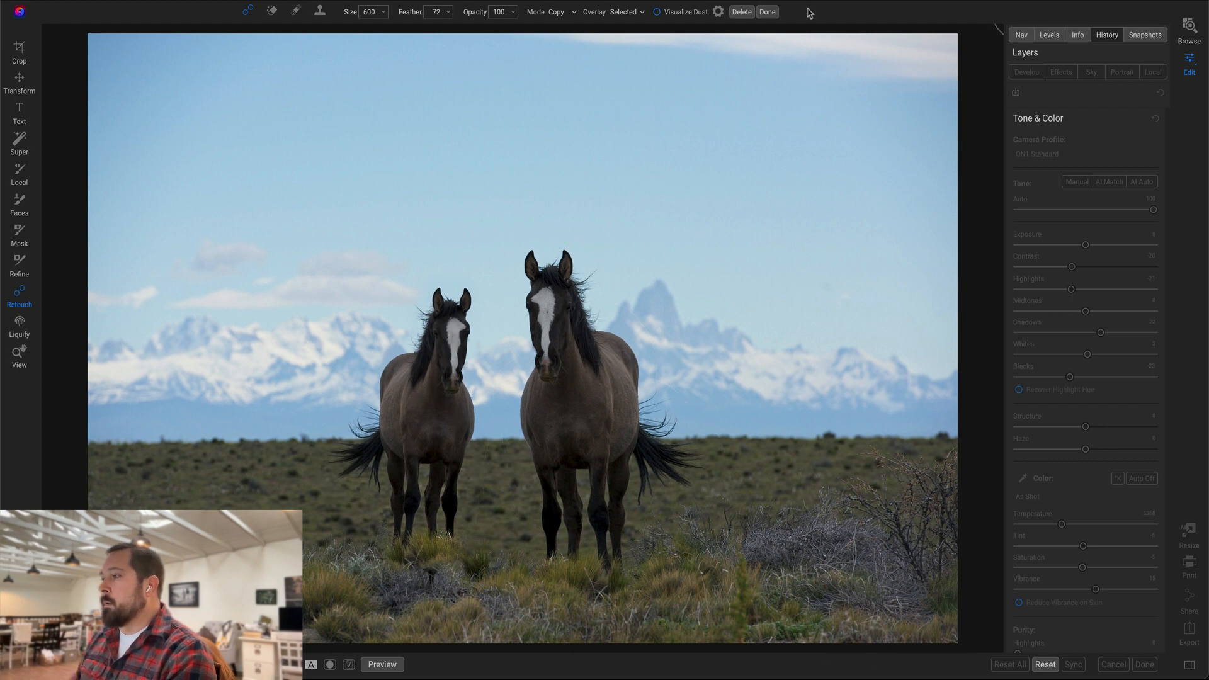
Commit the horse copy with Done and reselect the Retouch tool on the windmill photo.
{"action": "left_click", "coordinate": [767, 11]}
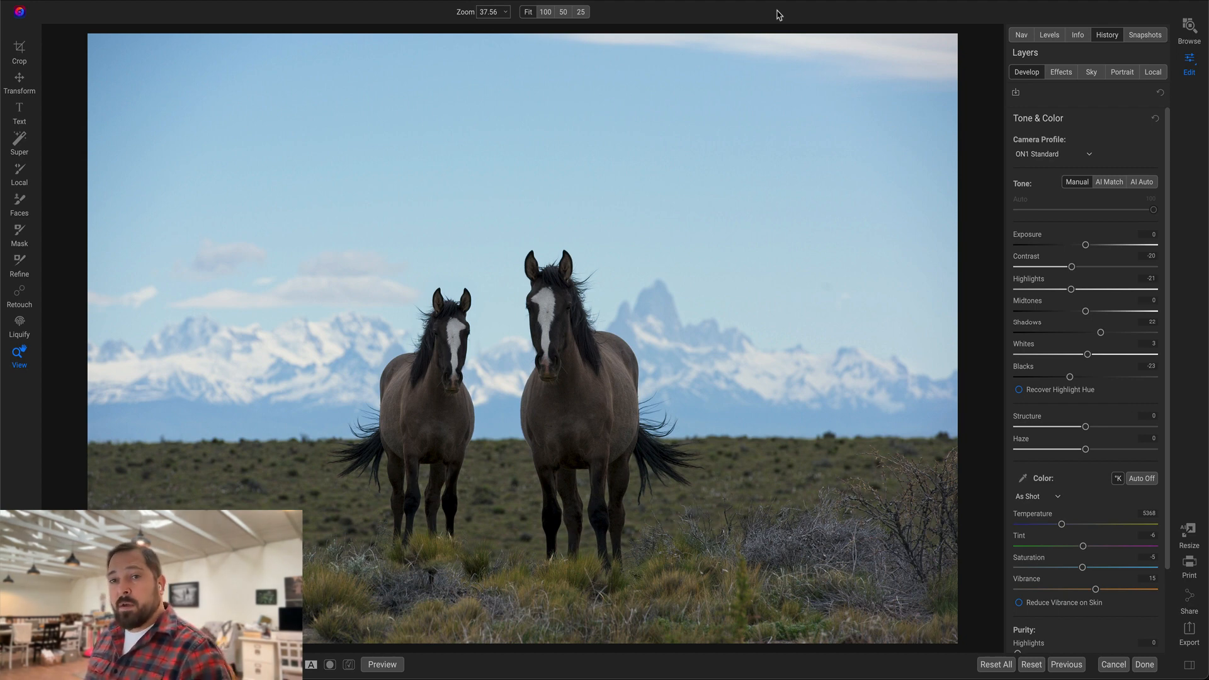
{"action": "left_click", "coordinate": [18, 293]}
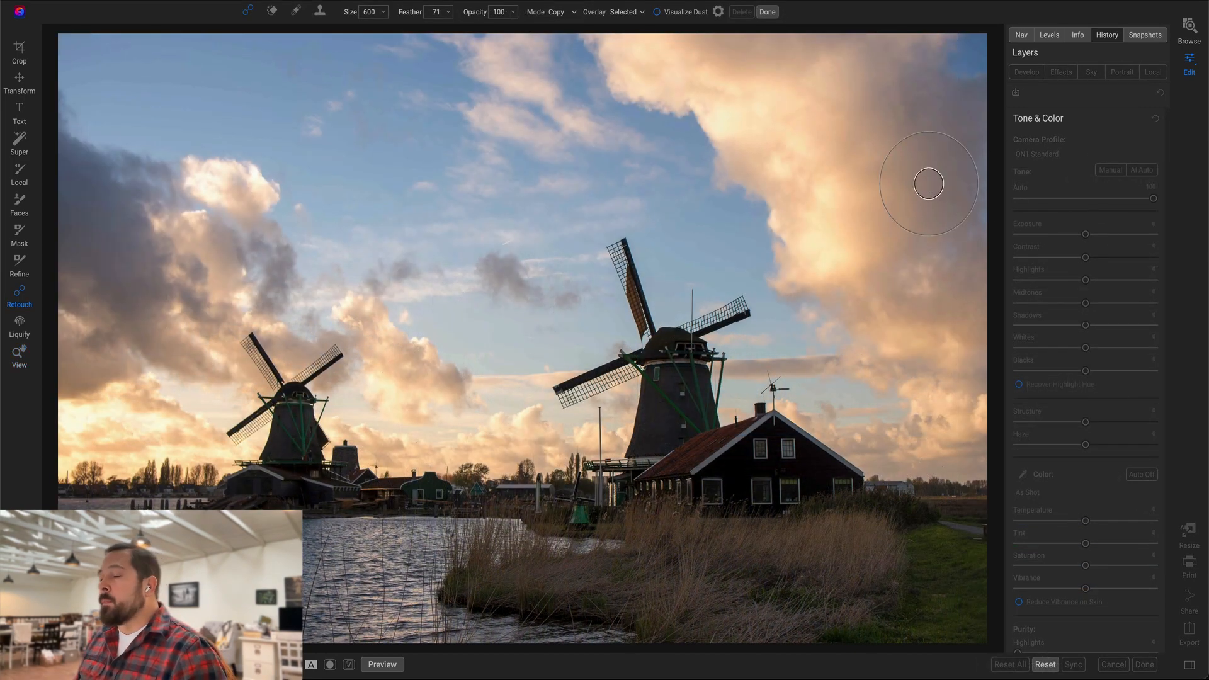
{"action": "mouse_move", "coordinate": [679, 416]}
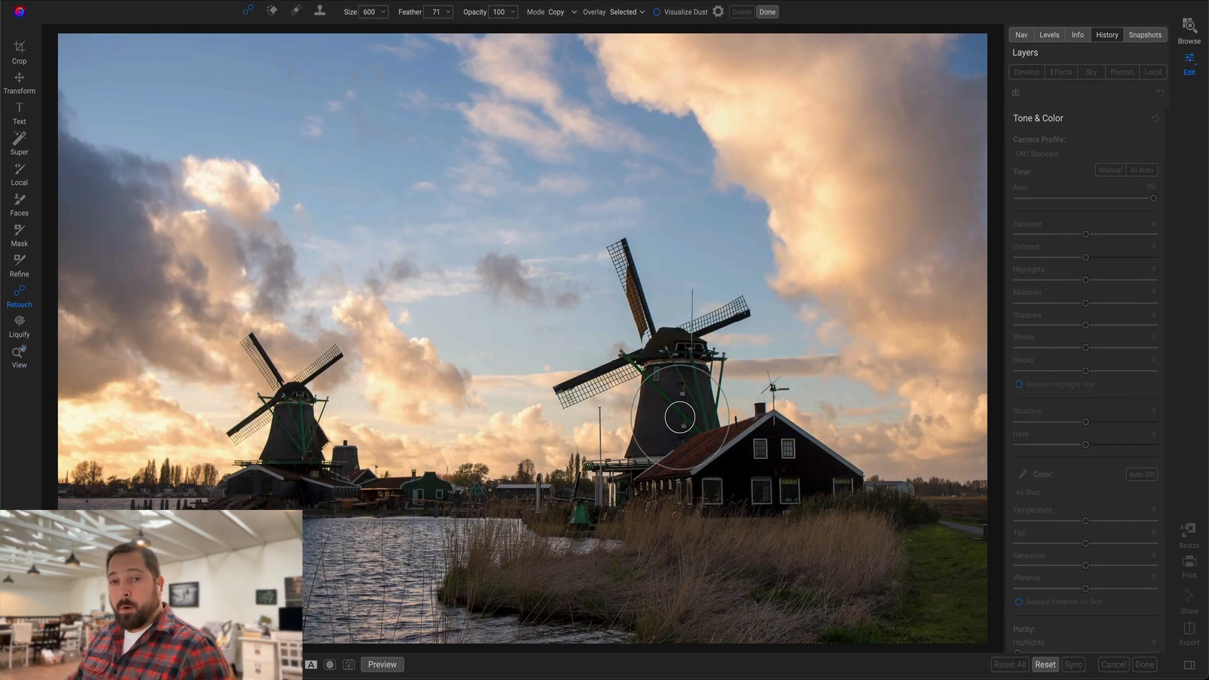
{"action": "mouse_move", "coordinate": [324, 451]}
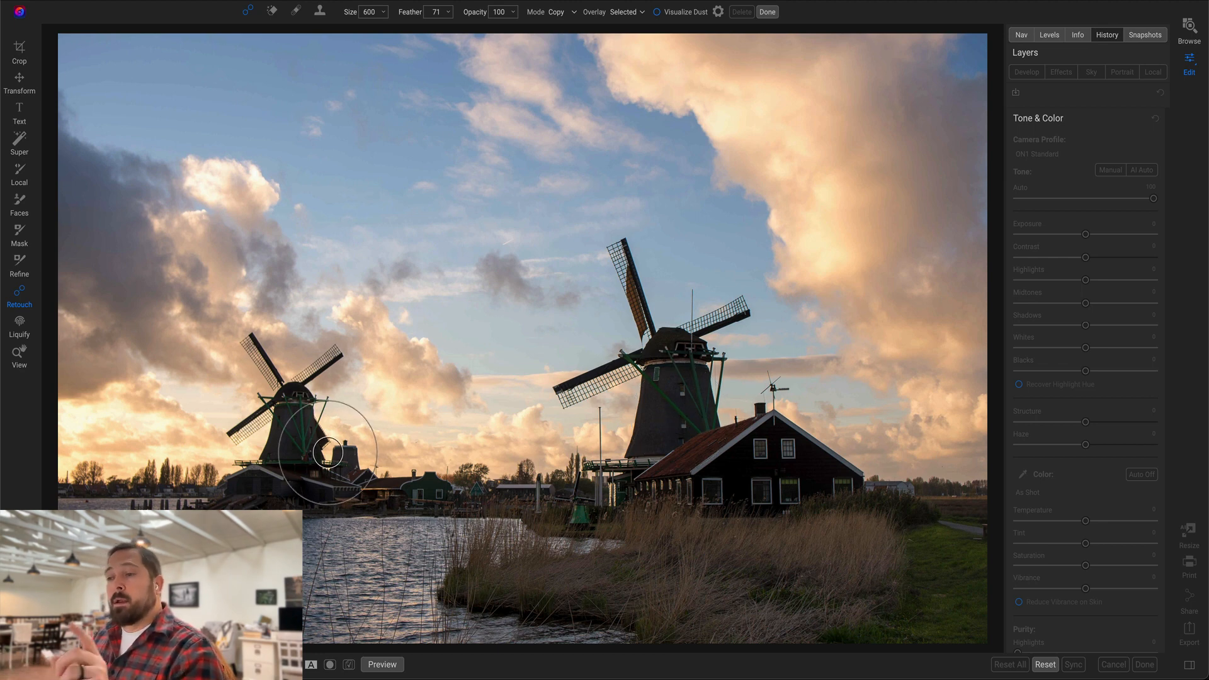
{"action": "mouse_move", "coordinate": [154, 432]}
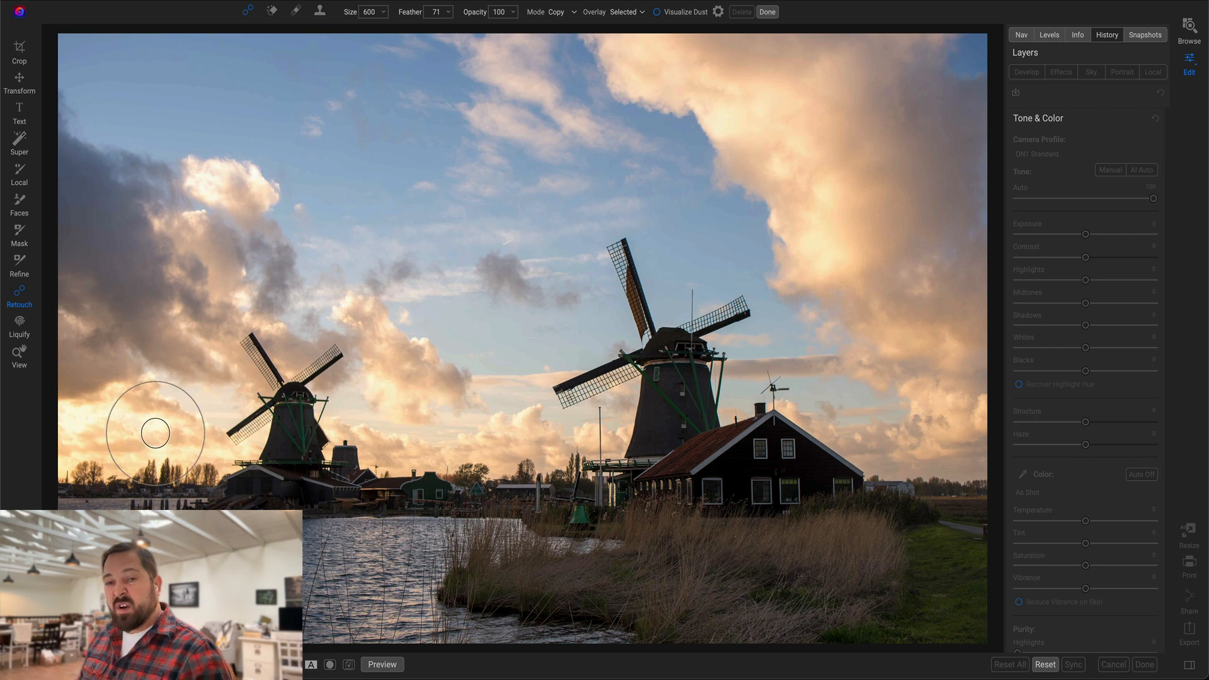
{"action": "mouse_move", "coordinate": [445, 342]}
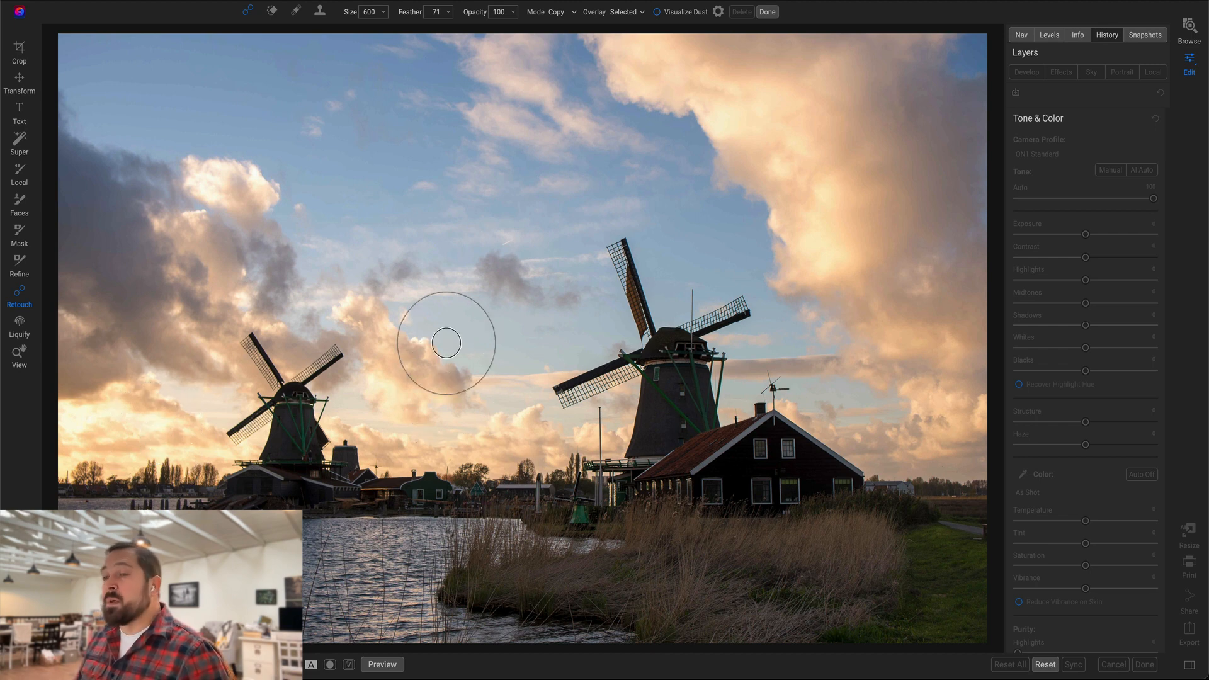
{"action": "mouse_move", "coordinate": [31, 292]}
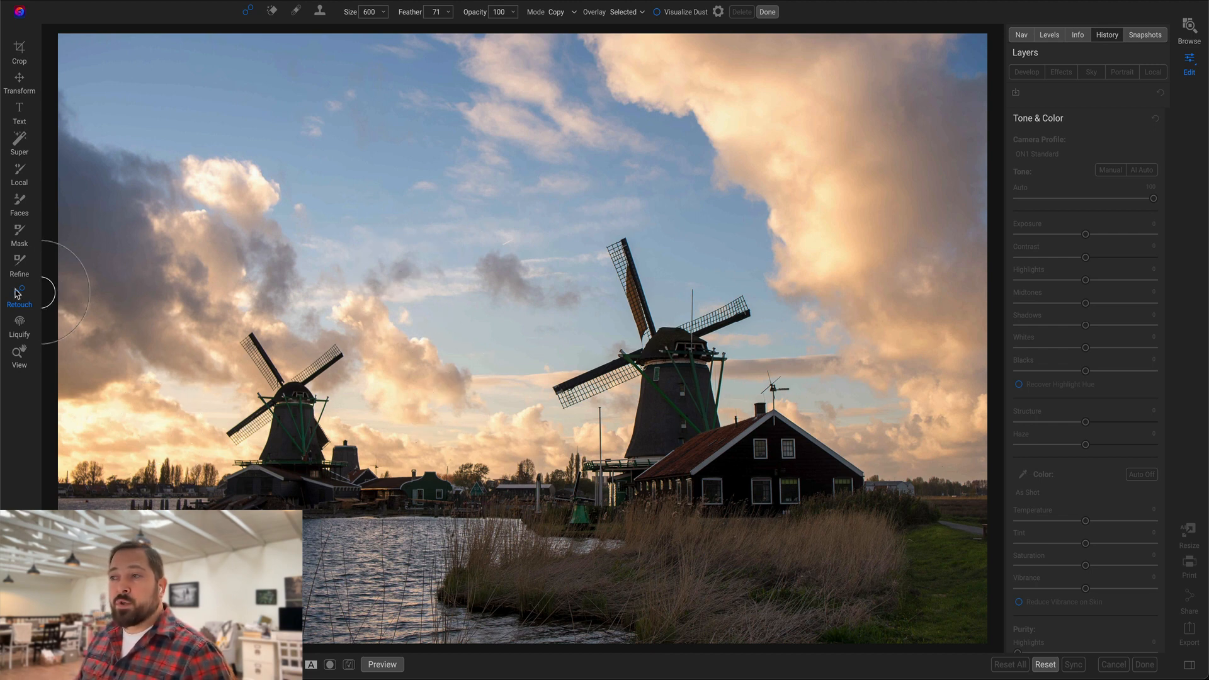
{"action": "mouse_move", "coordinate": [257, 11]}
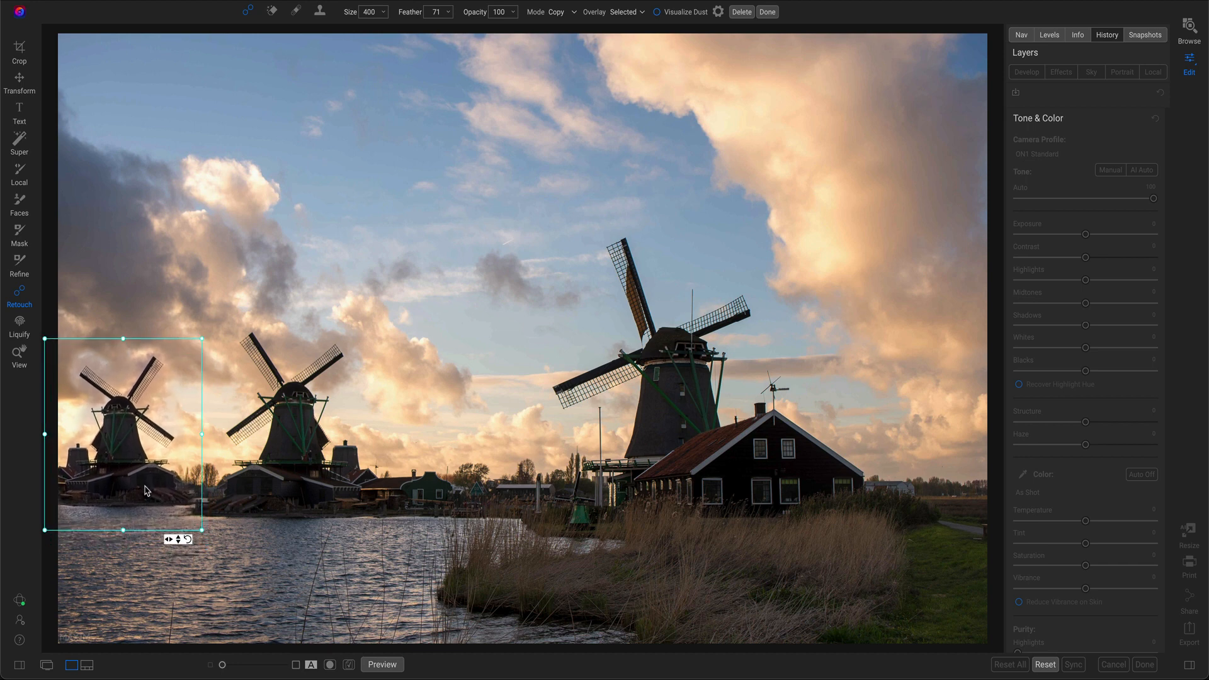
Nudge the copied windmill slightly into place at the left edge.
{"action": "left_click_drag", "start_coordinate": [146, 491], "coordinate": [143, 495]}
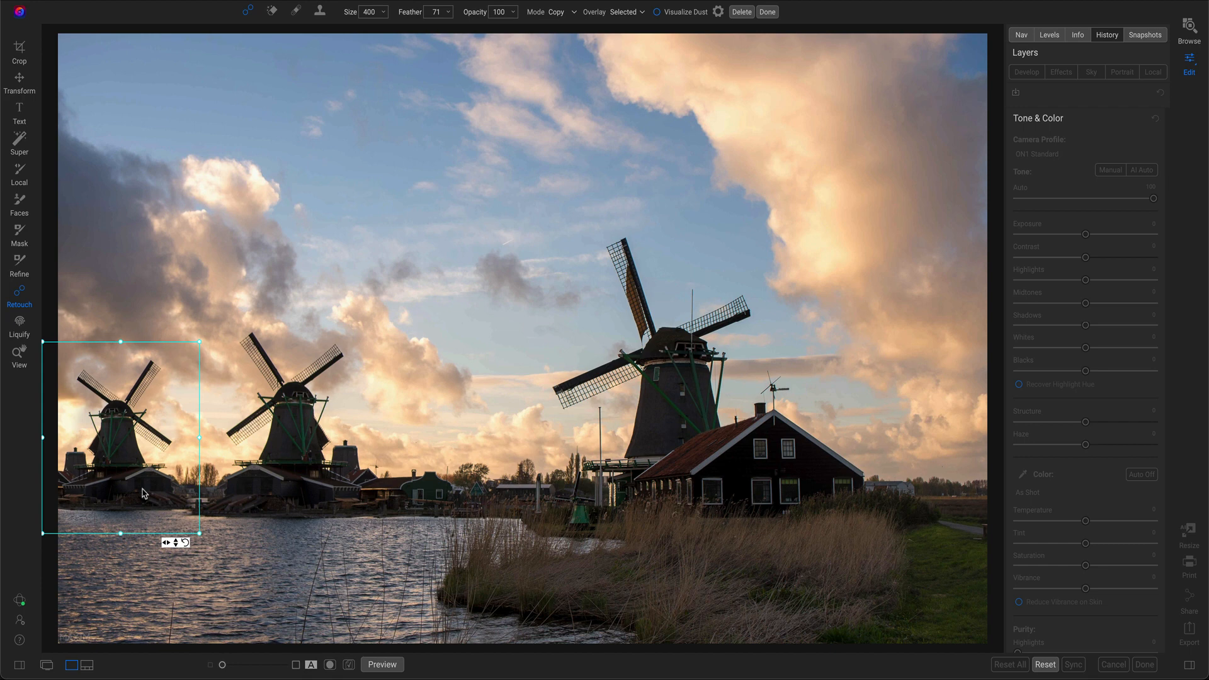
{"action": "mouse_move", "coordinate": [144, 496]}
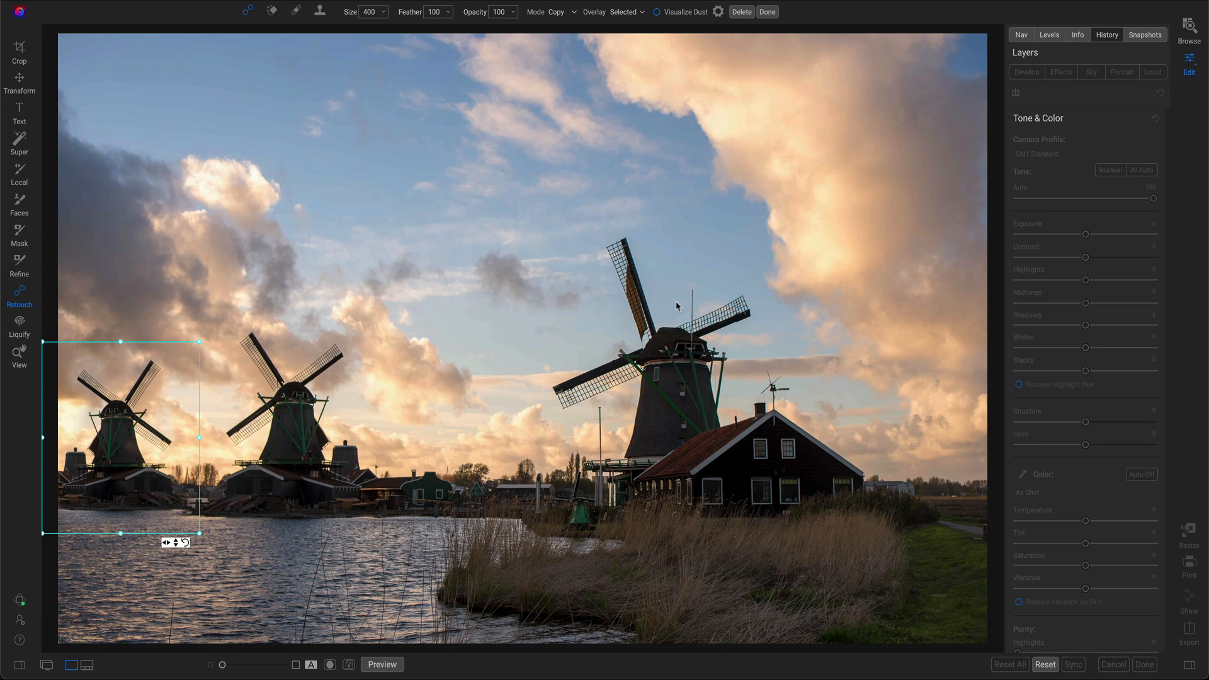
Start a crop of the windmill photo constrained to a 16:9 ratio.
{"action": "left_click", "coordinate": [18, 51]}
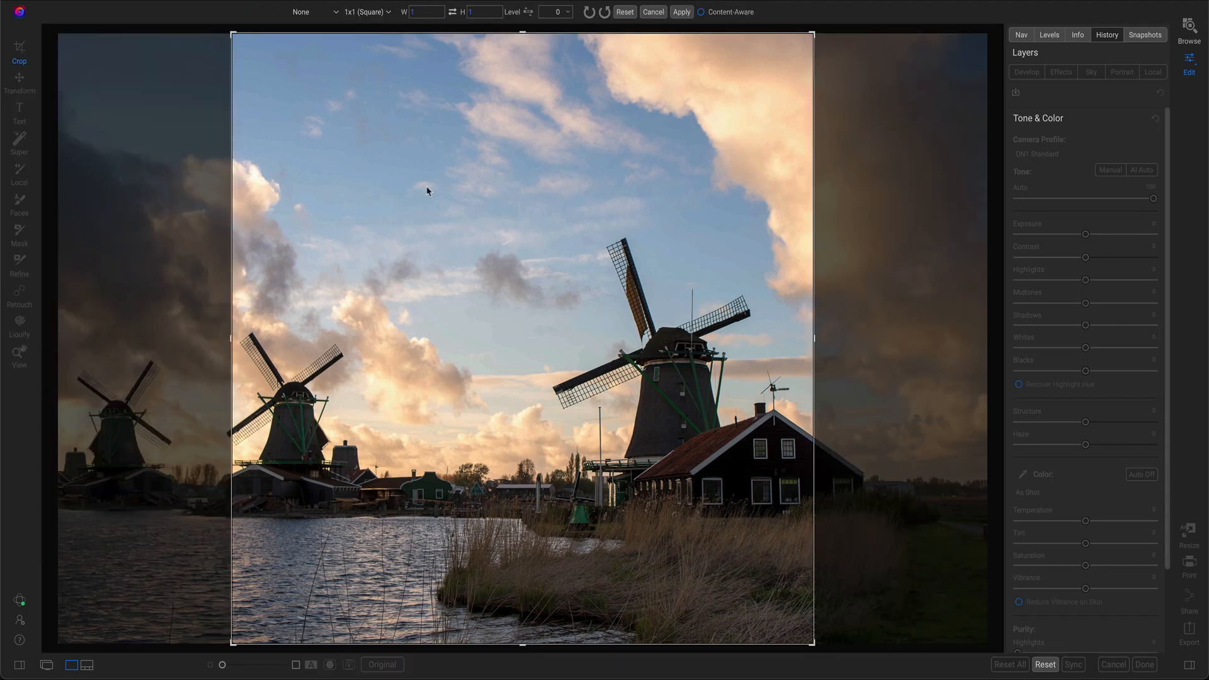
{"action": "left_click", "coordinate": [367, 12]}
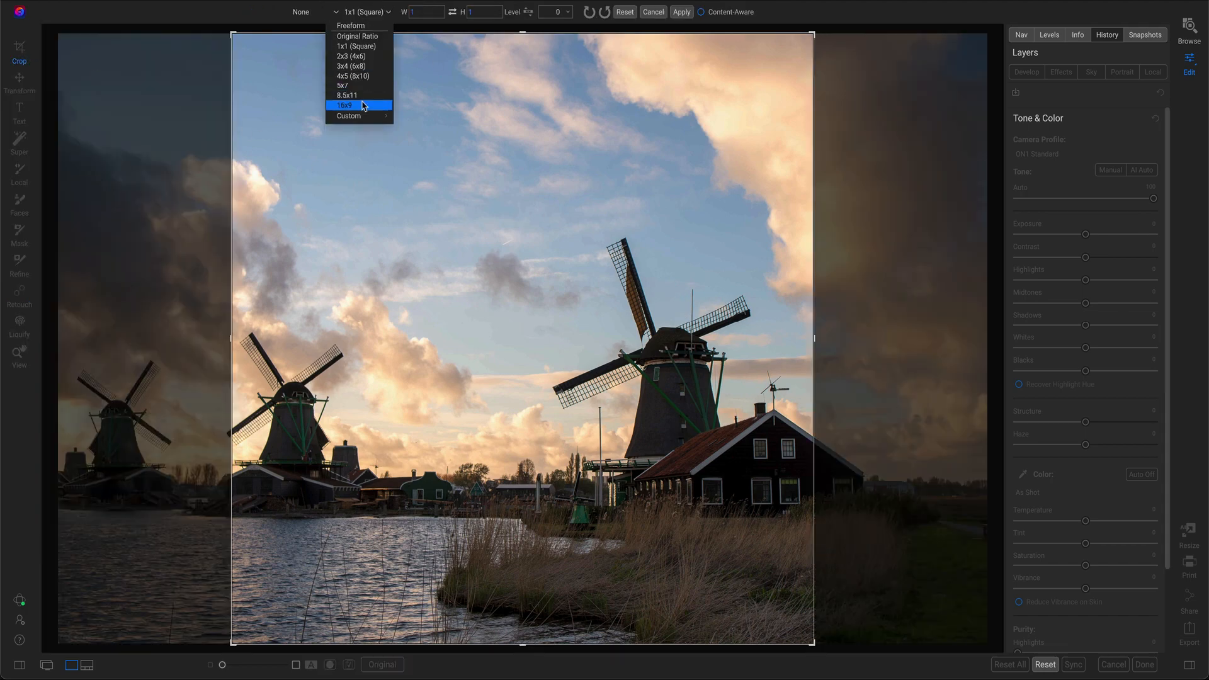
{"action": "left_click", "coordinate": [344, 106]}
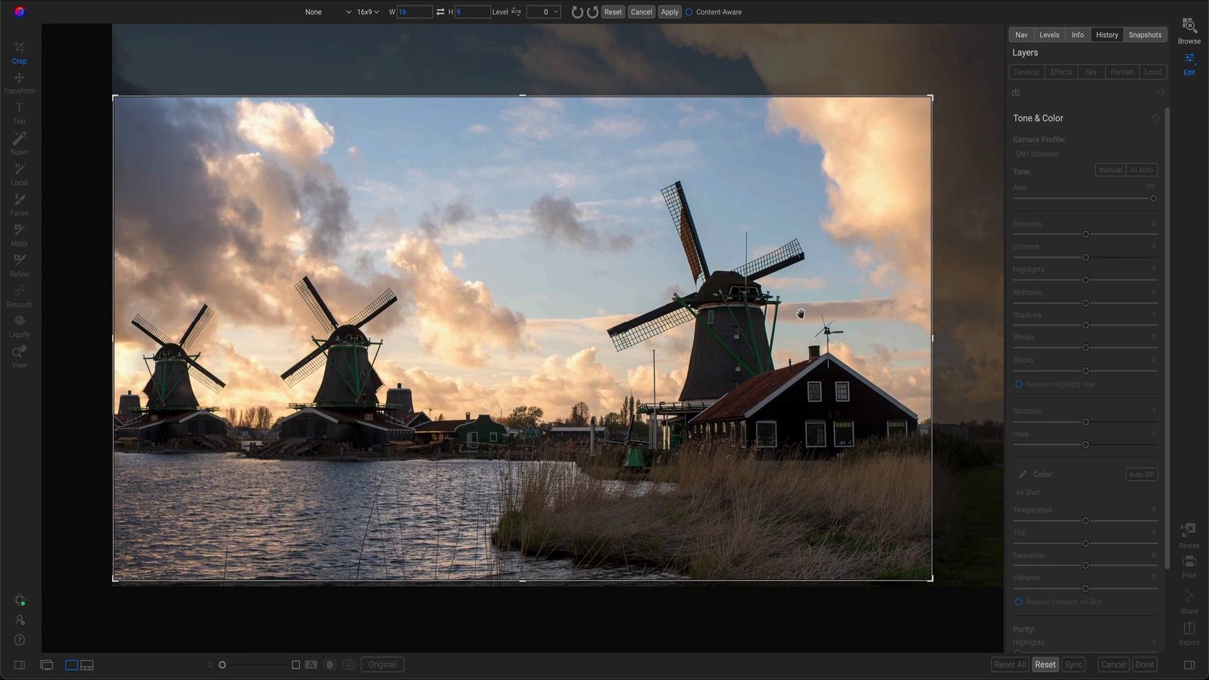
{"action": "mouse_move", "coordinate": [798, 313]}
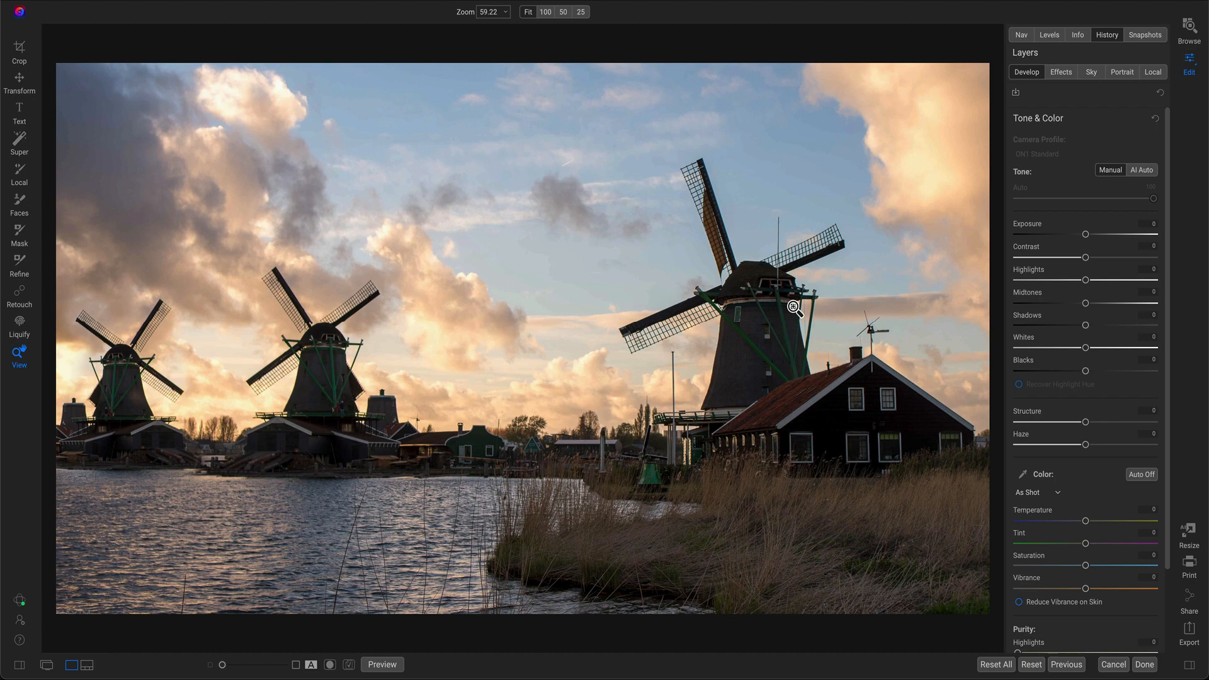
{"action": "mouse_move", "coordinate": [796, 312]}
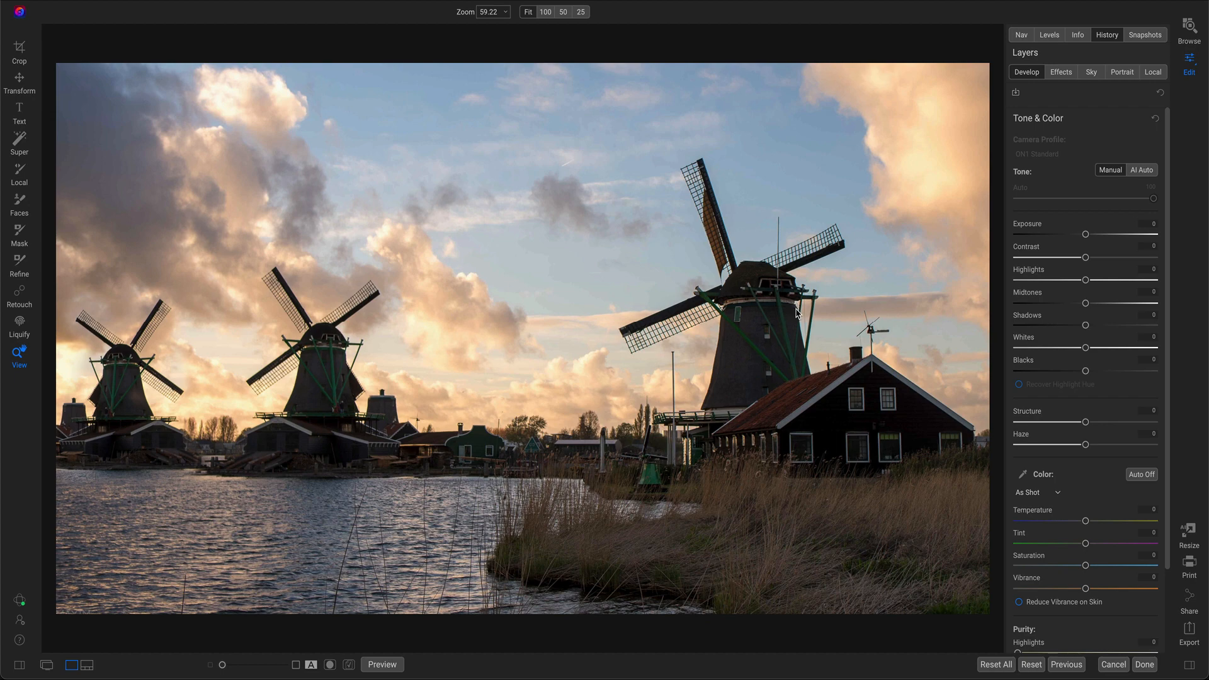